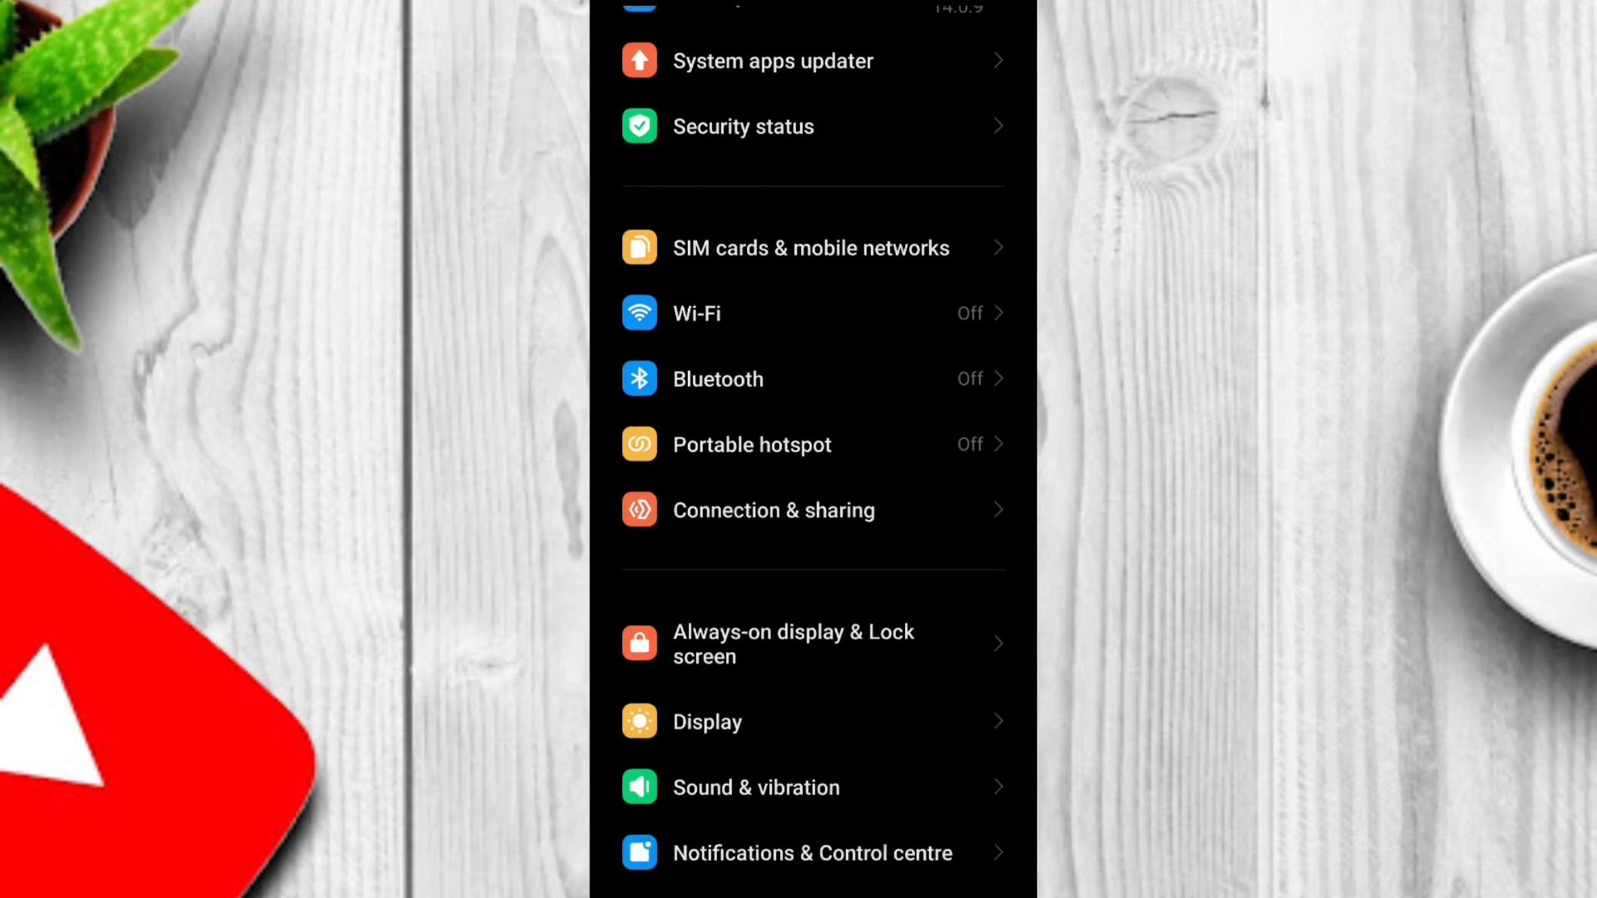
# Step: Reach Second space under Additional settings at the bottom of the Settings list
pyautogui.scroll(-3)
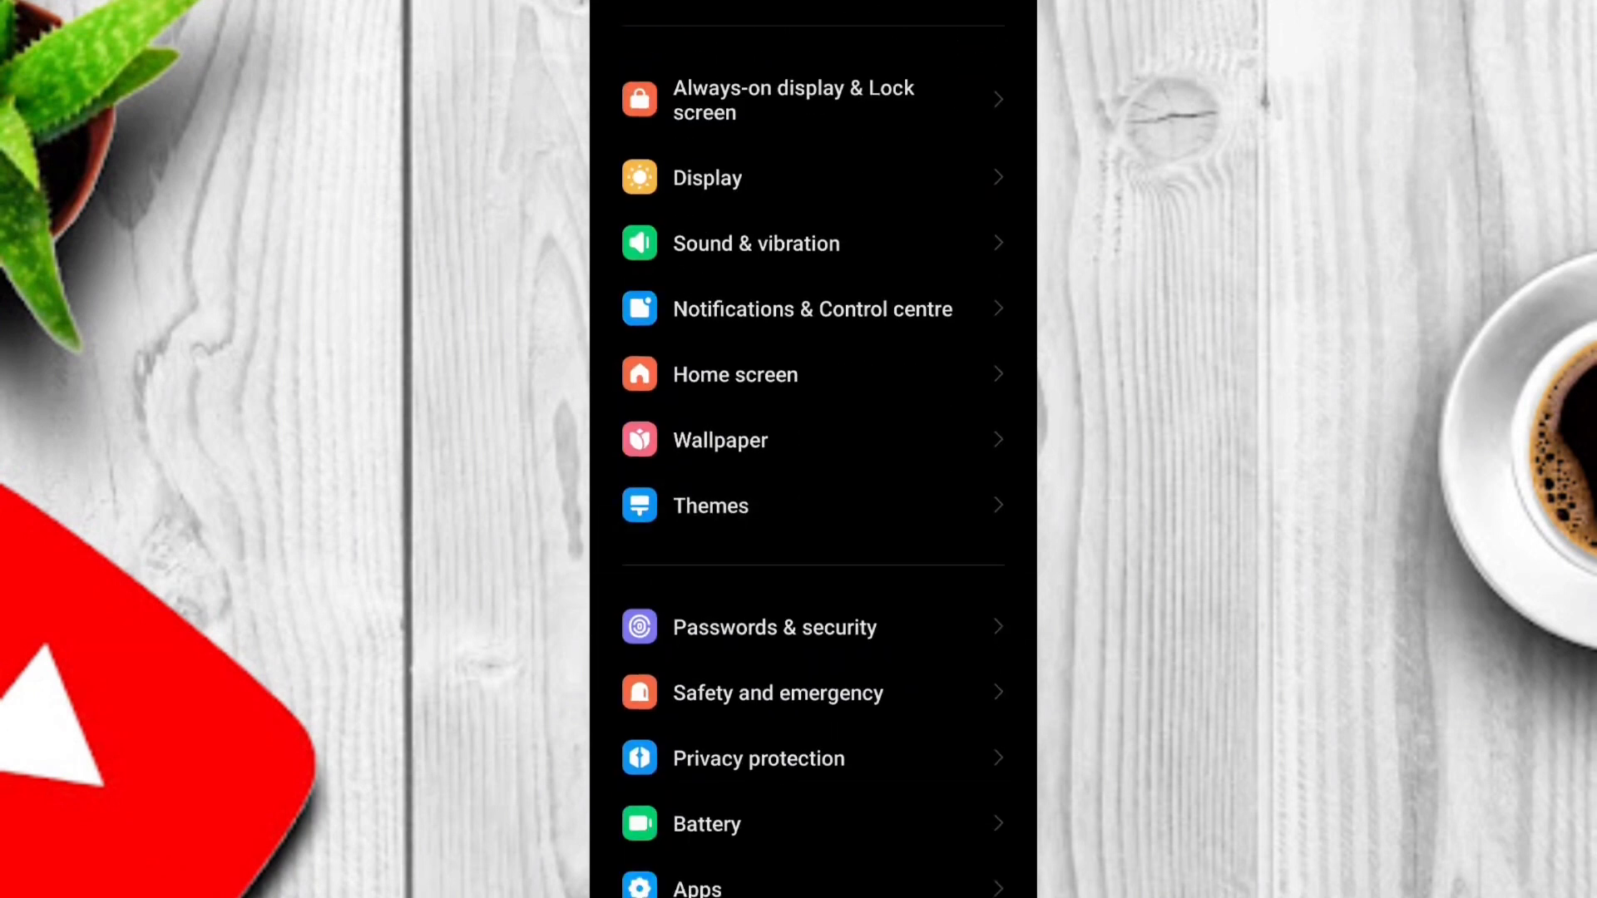
pyautogui.scroll(-3)
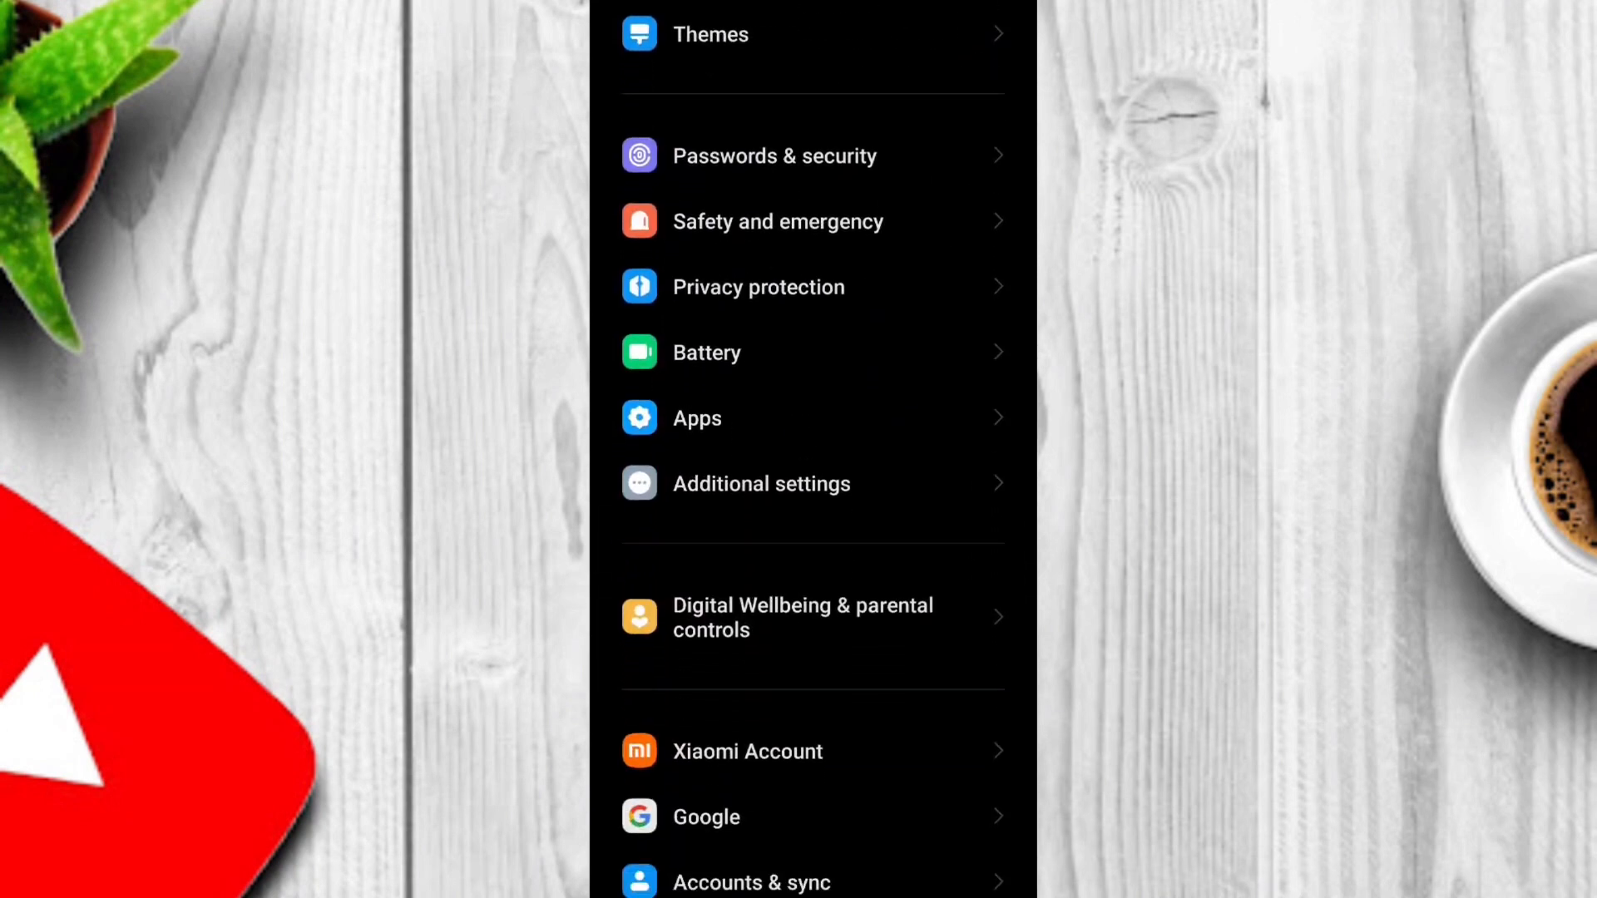
pyautogui.scroll(-3)
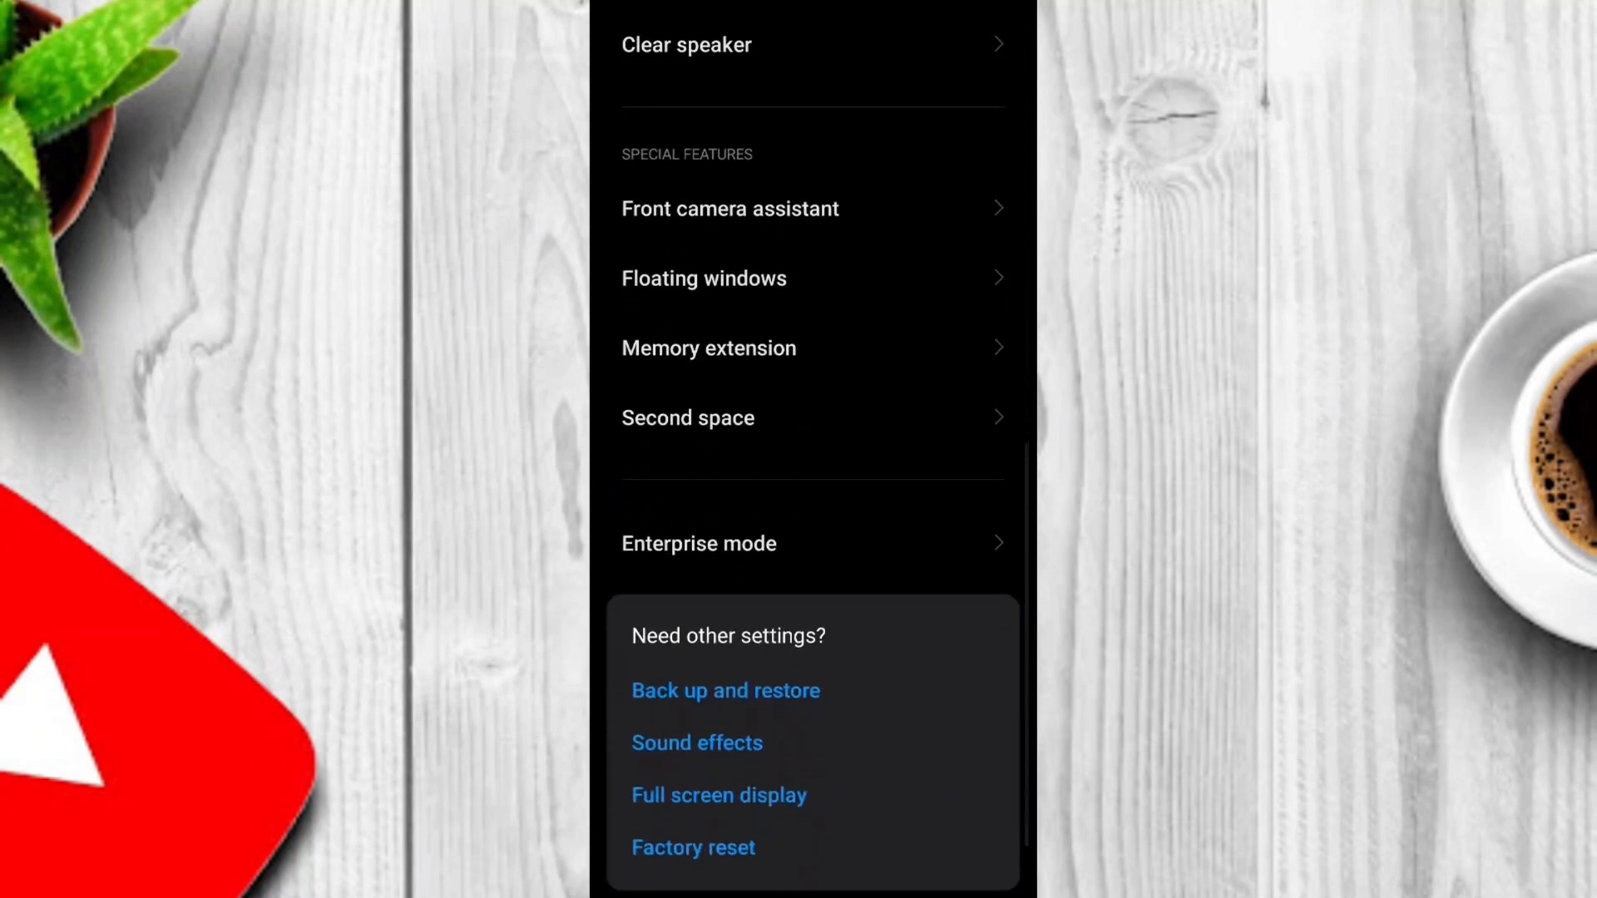
pyautogui.click(687, 417)
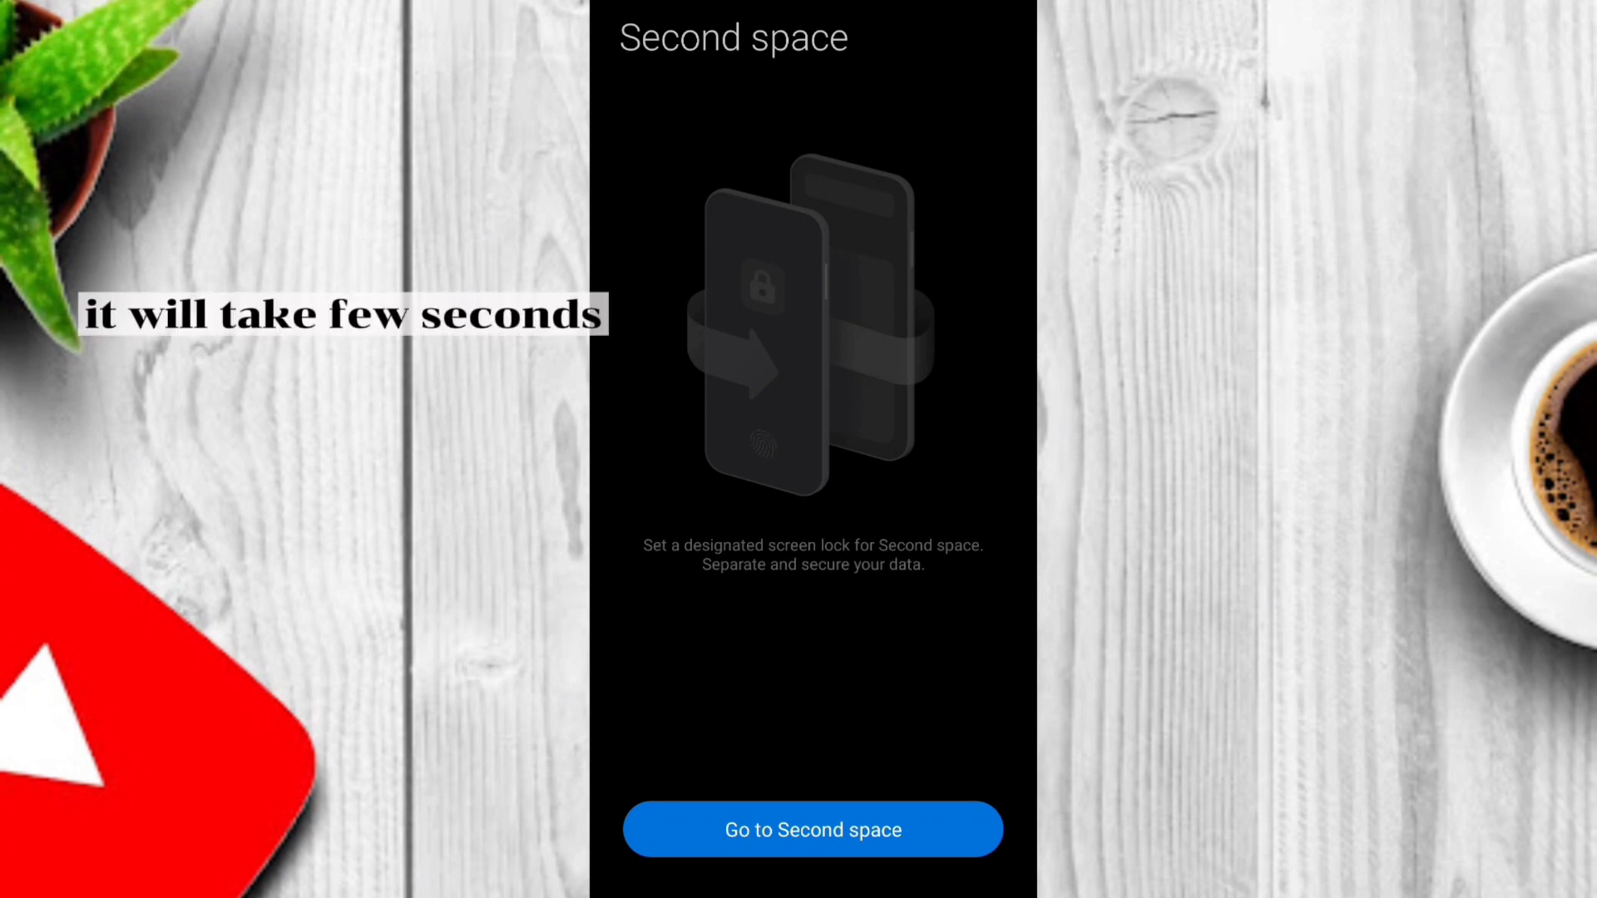
# Step: Go to Second space and wait for its separate home screen to appear
pyautogui.click(812, 828)
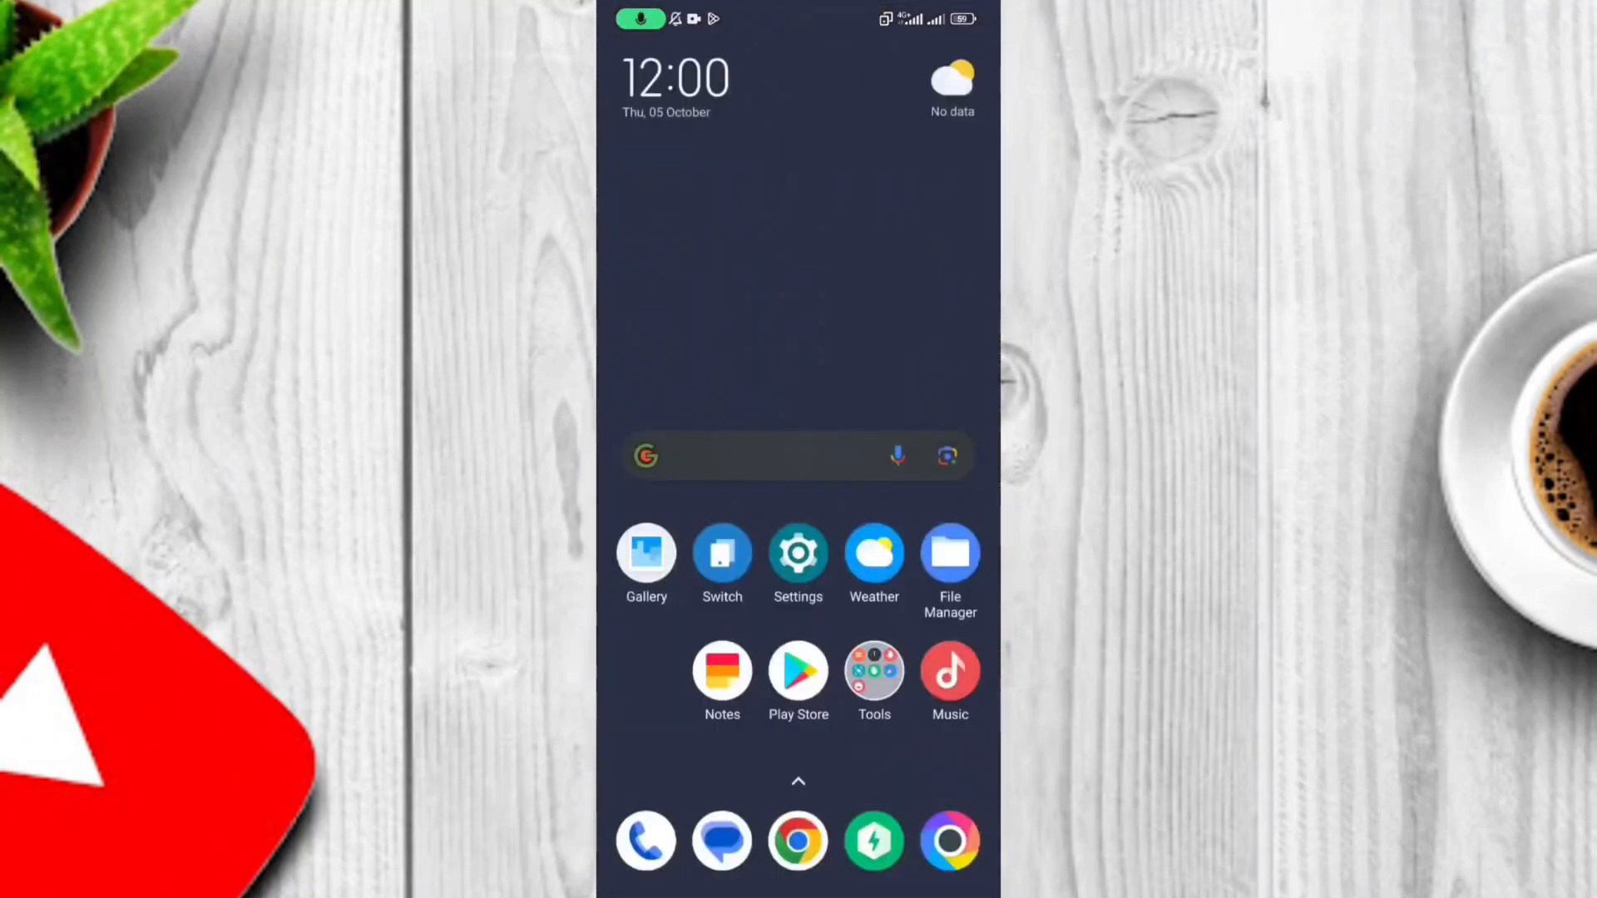
# Step: Launch Google Play Store from the Second space home screen, showing its Apps suggestions
pyautogui.click(796, 669)
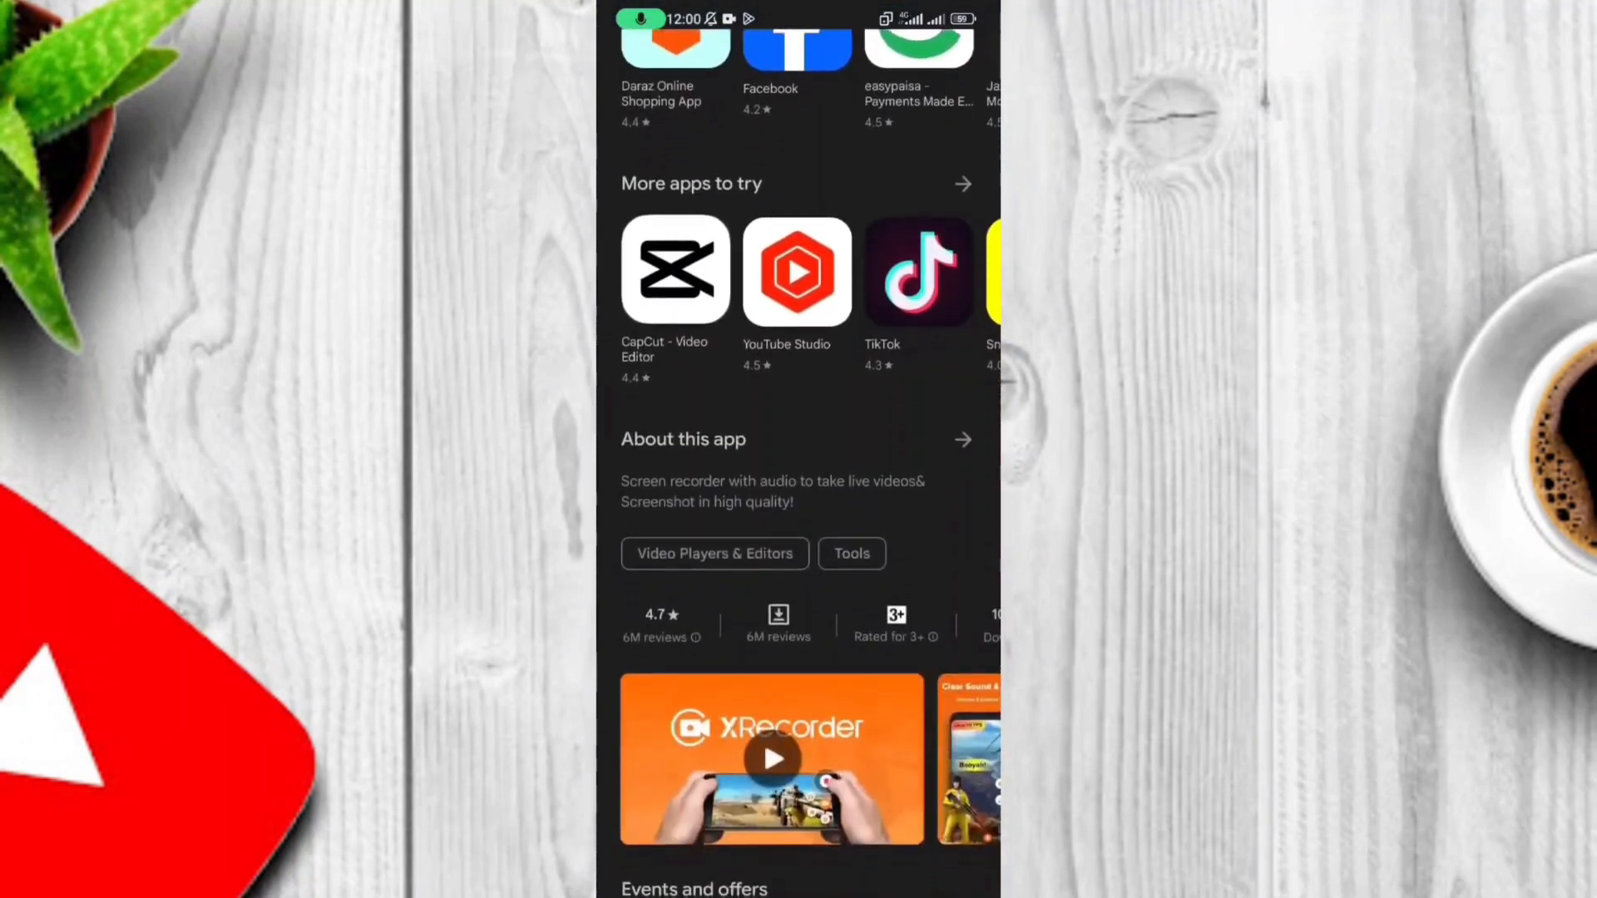
pyautogui.scroll(-3)
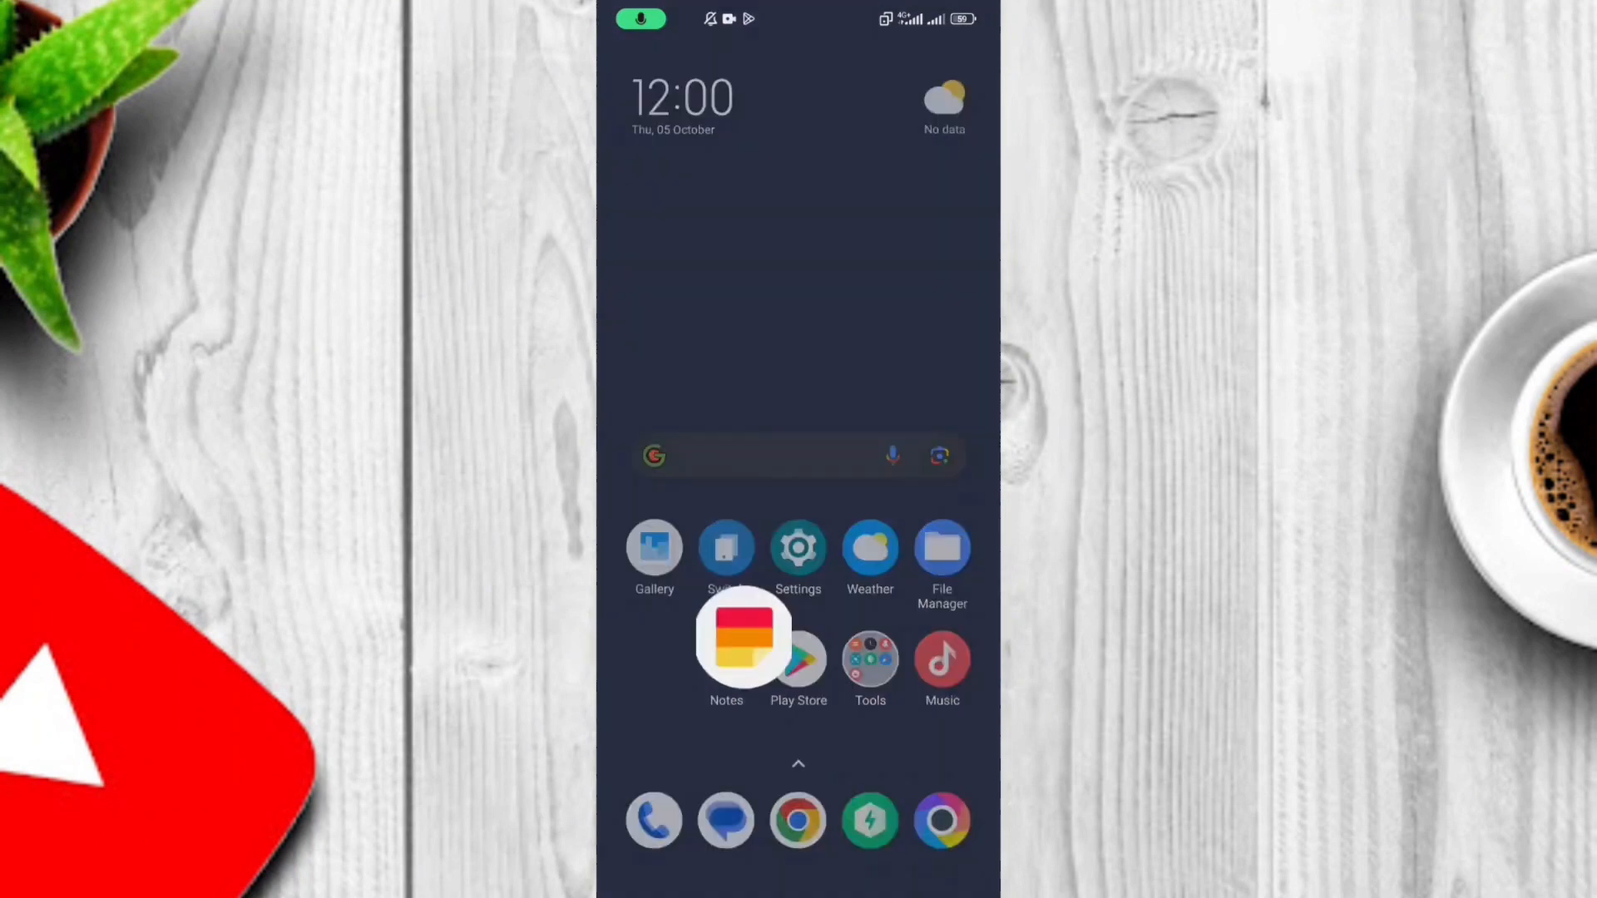
pyautogui.click(727, 648)
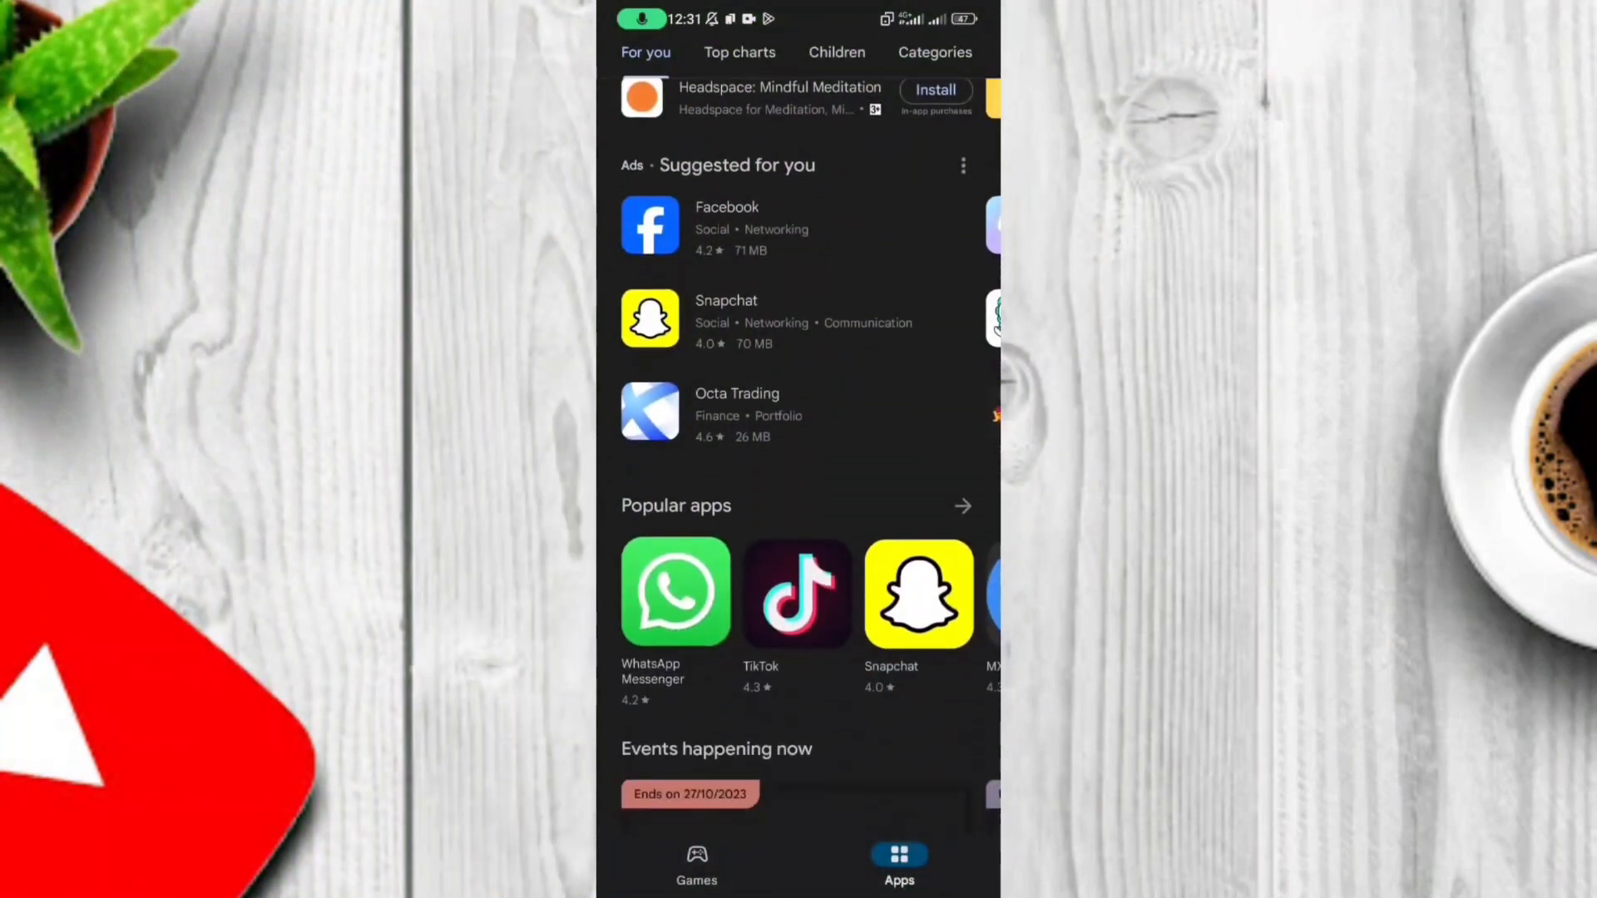
# Step: Browse the Play Store For you feed, then return to the home screen
pyautogui.hscroll(-3)
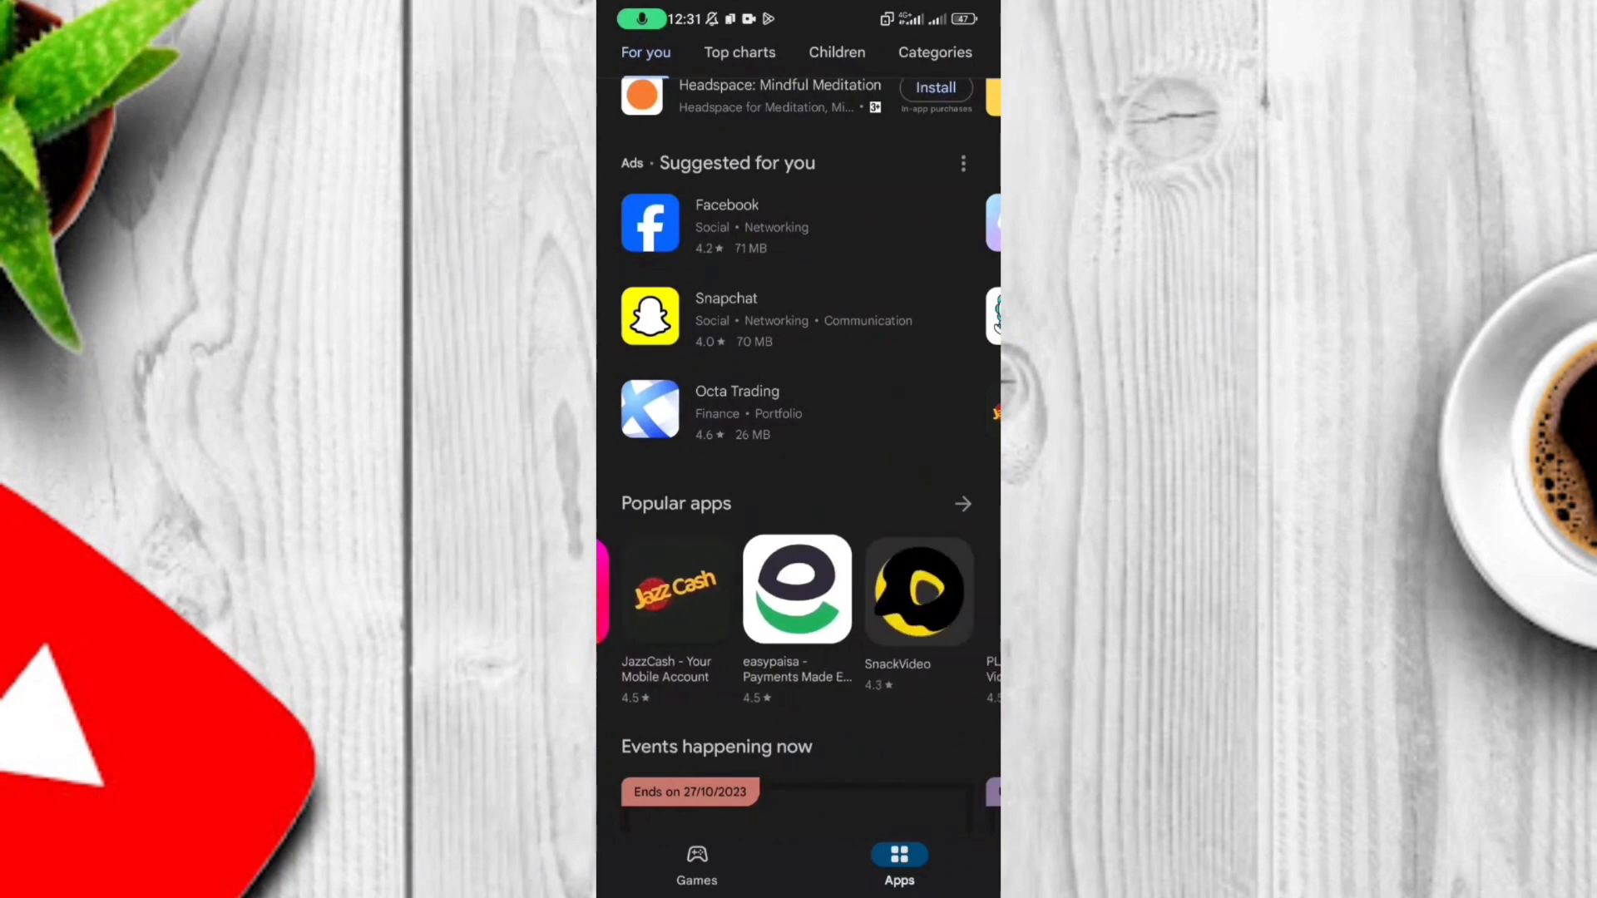
pyautogui.scroll(-3)
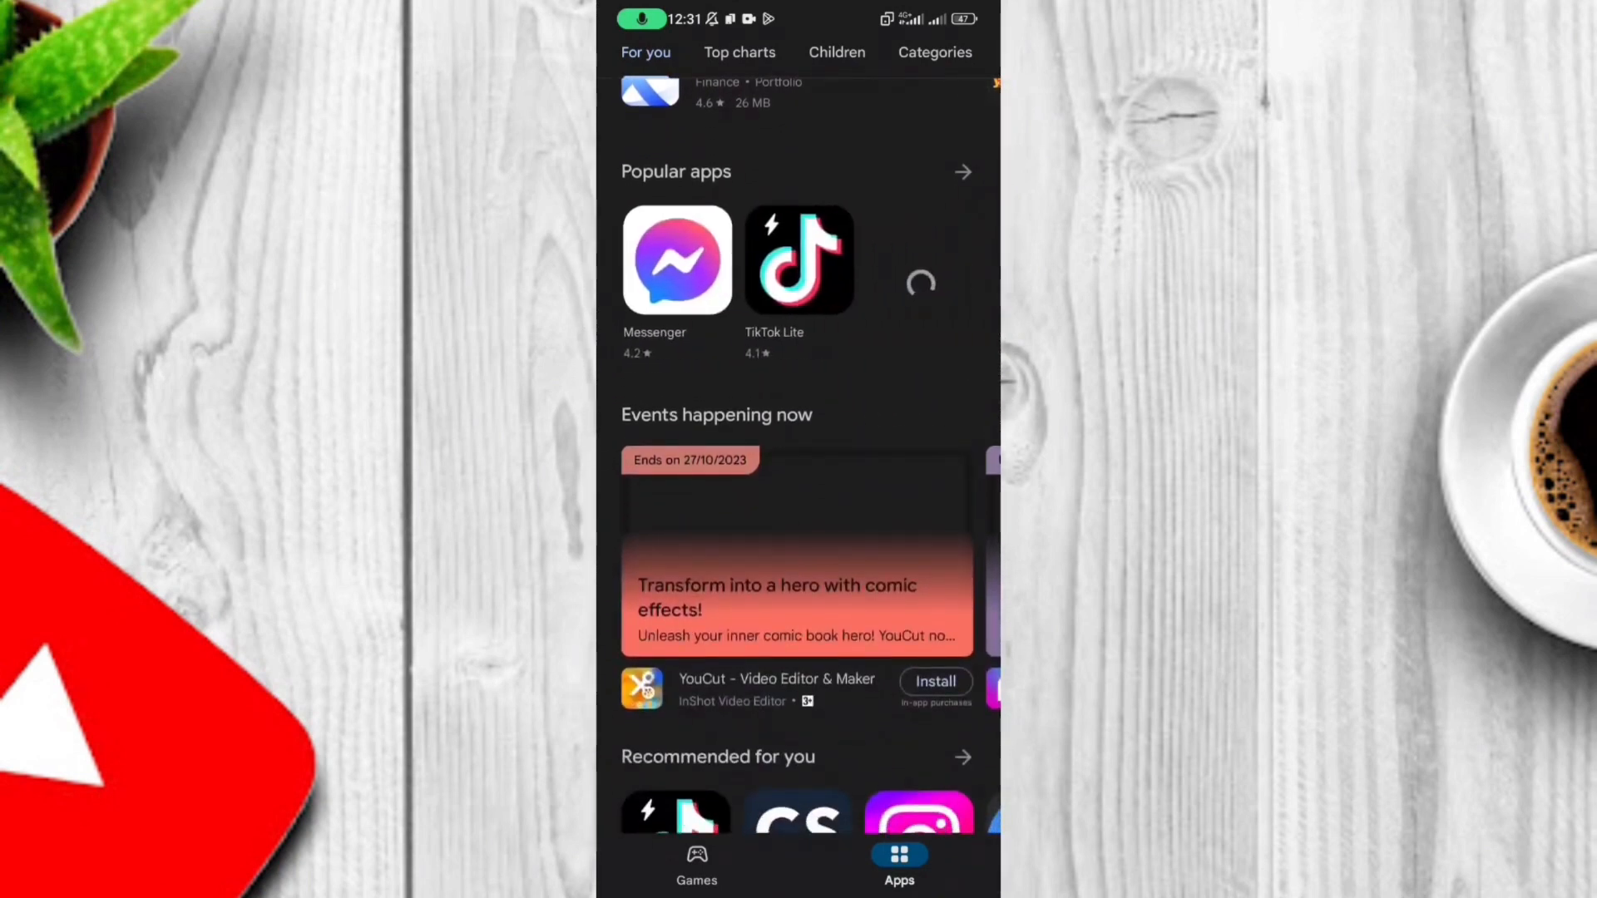
pyautogui.scroll(-3)
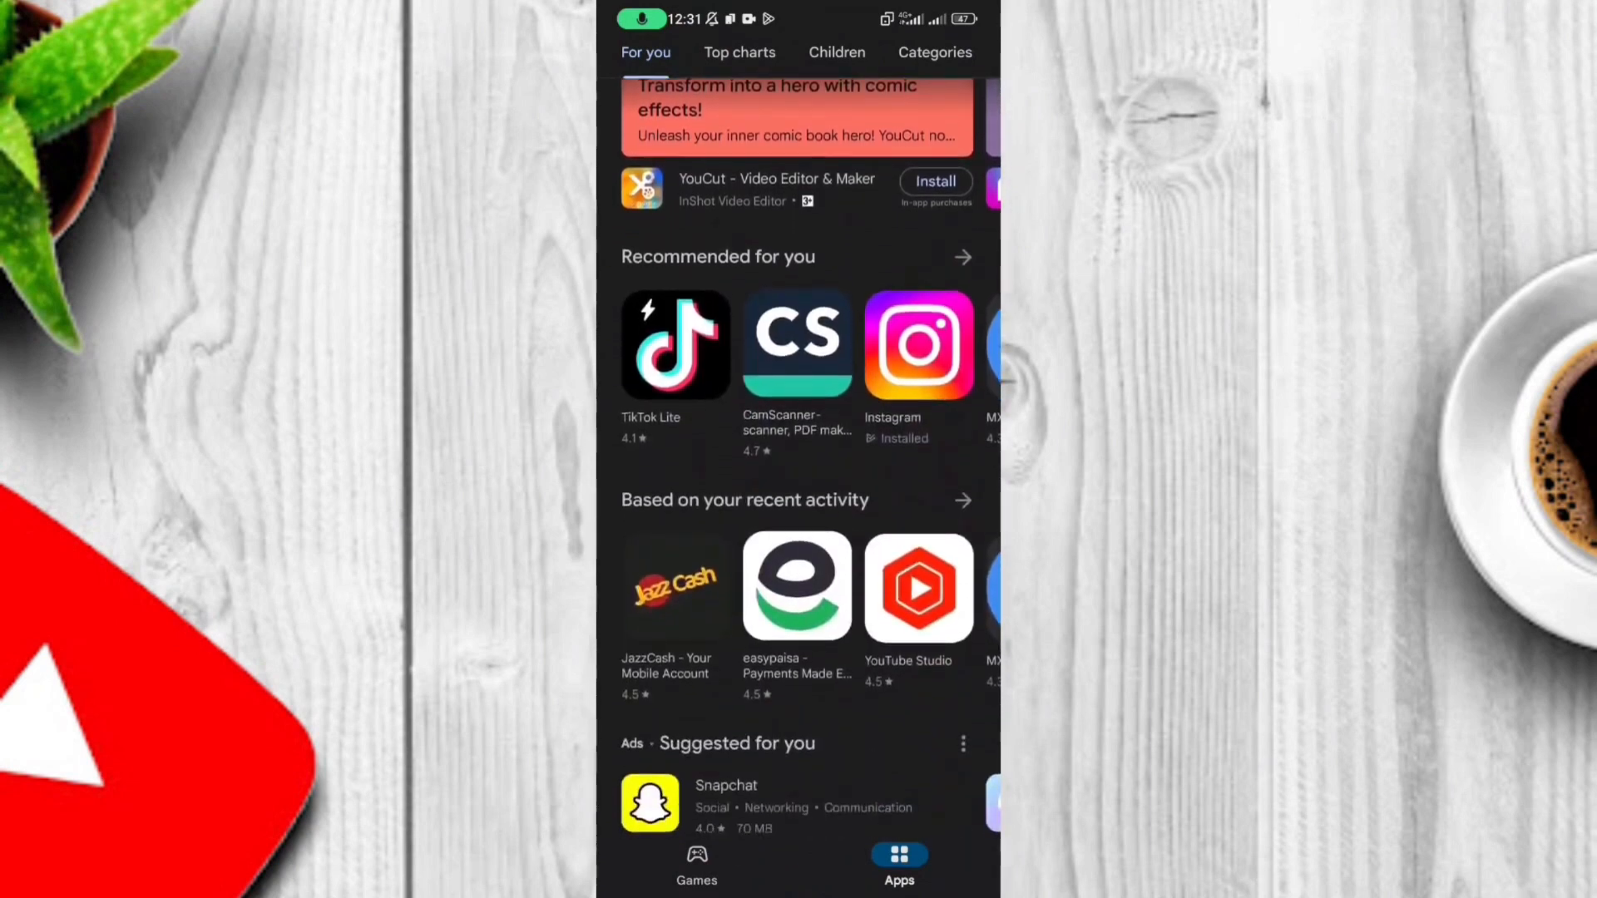
pyautogui.scroll(-3)
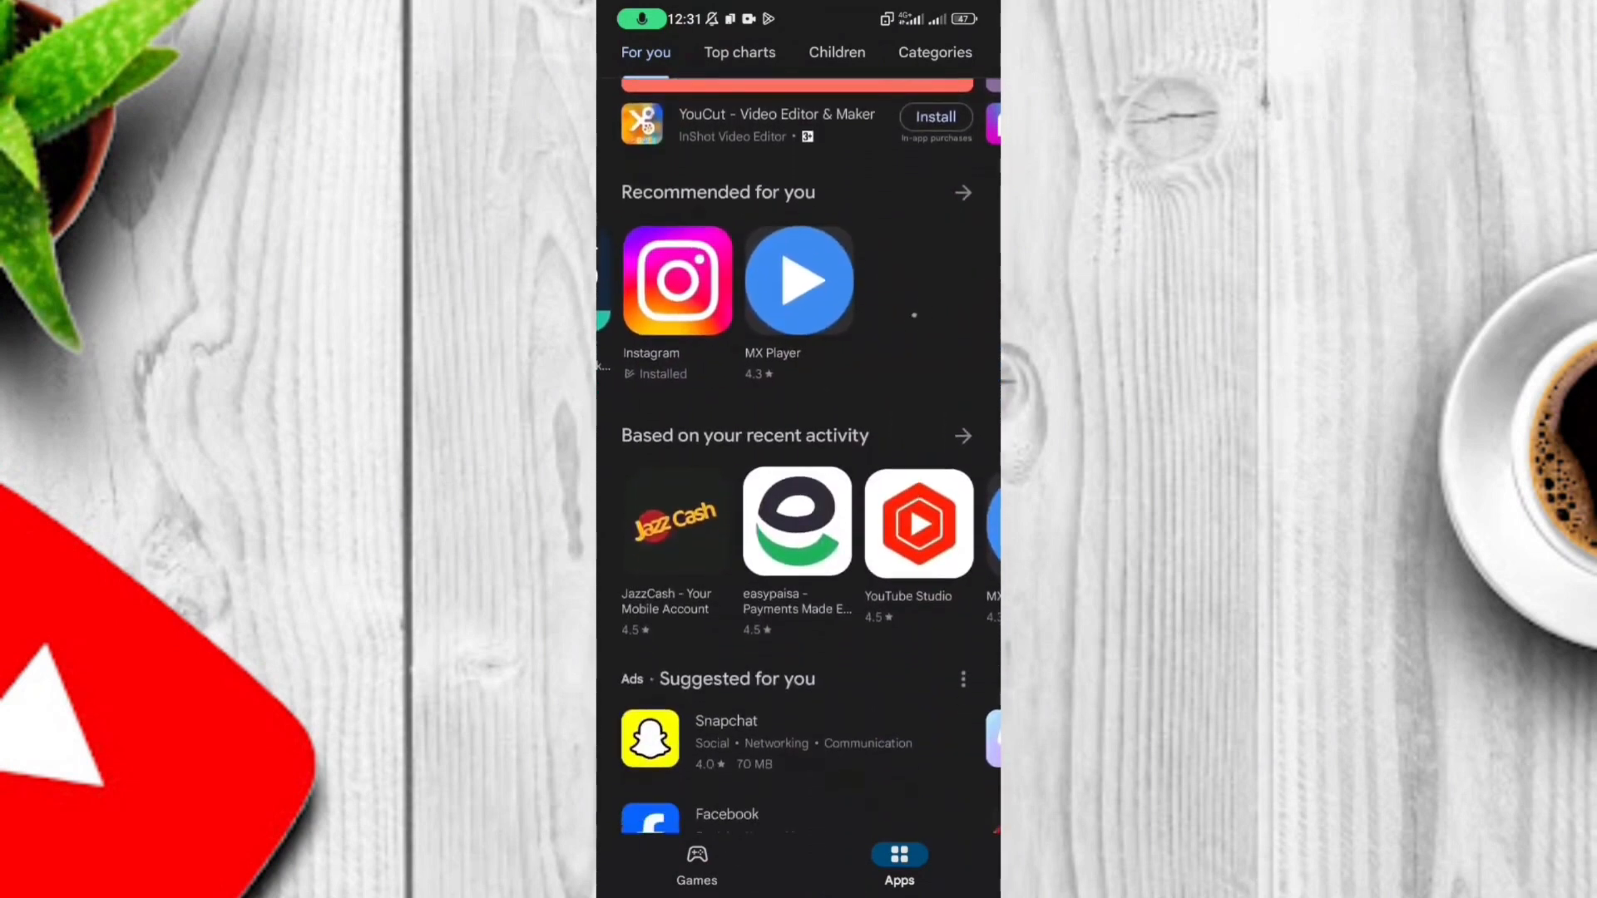
pyautogui.scroll(-3)
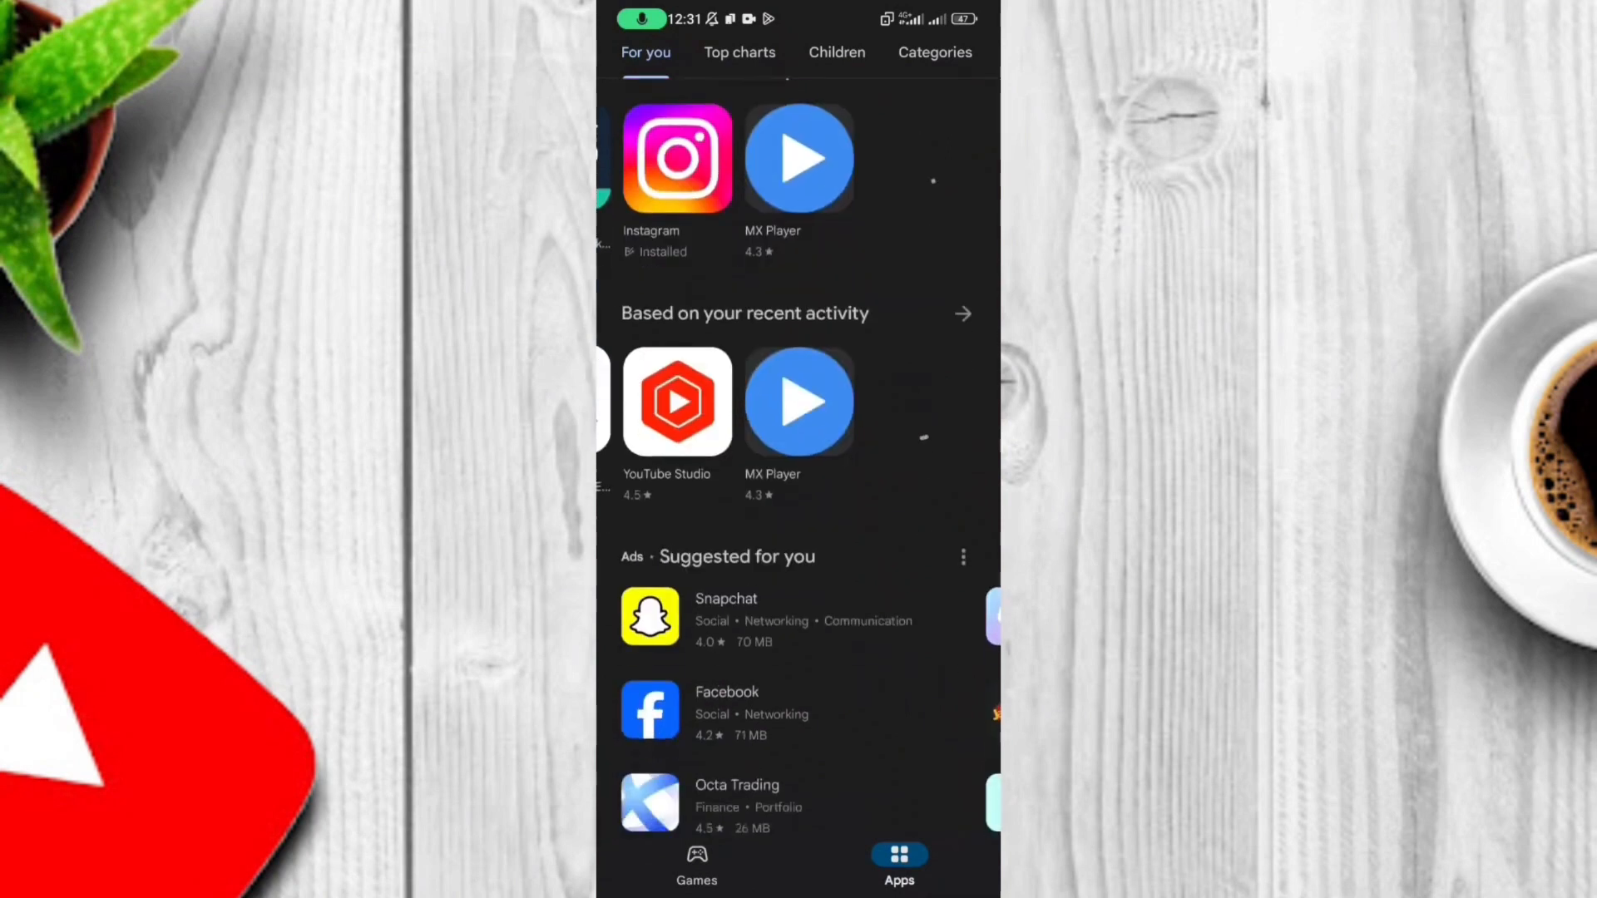
pyautogui.scroll(-3)
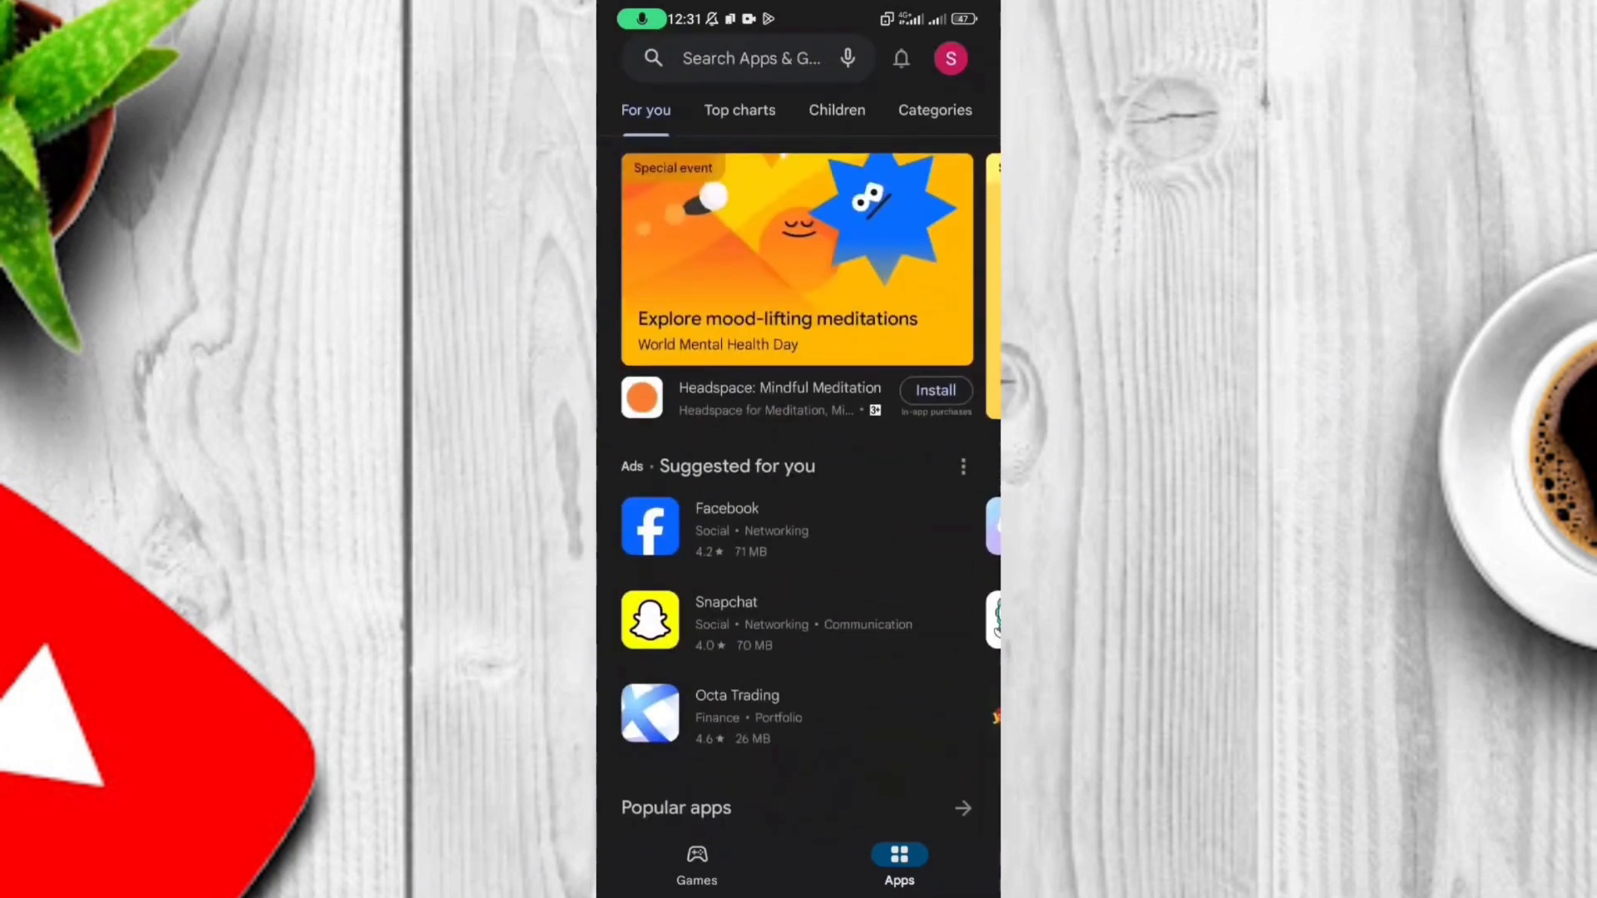
pyautogui.press('Home')
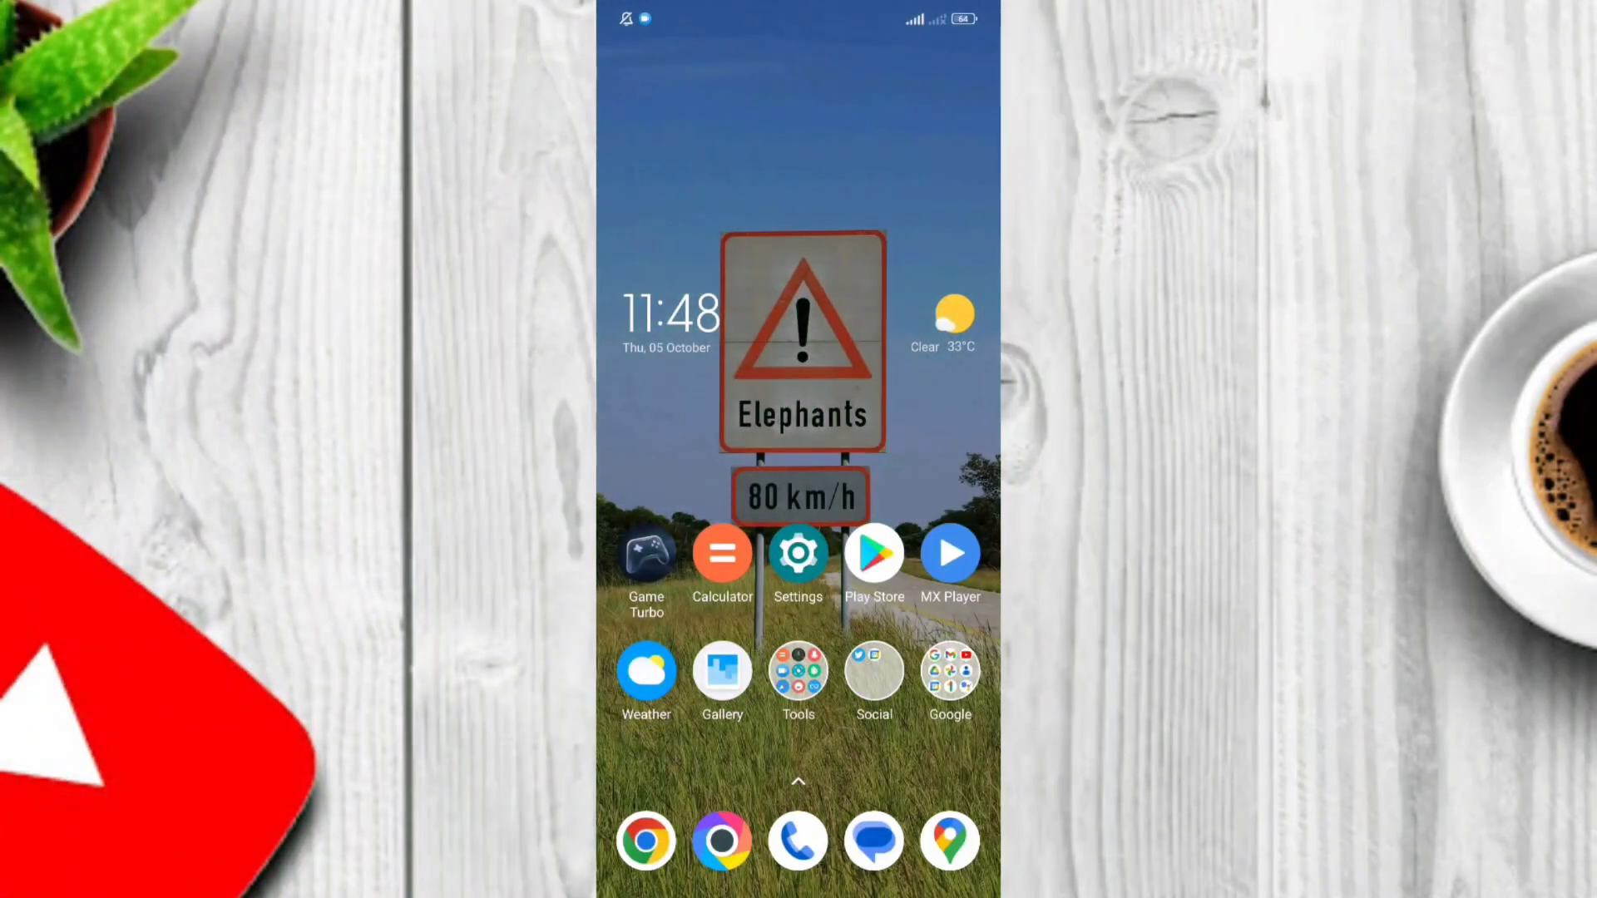